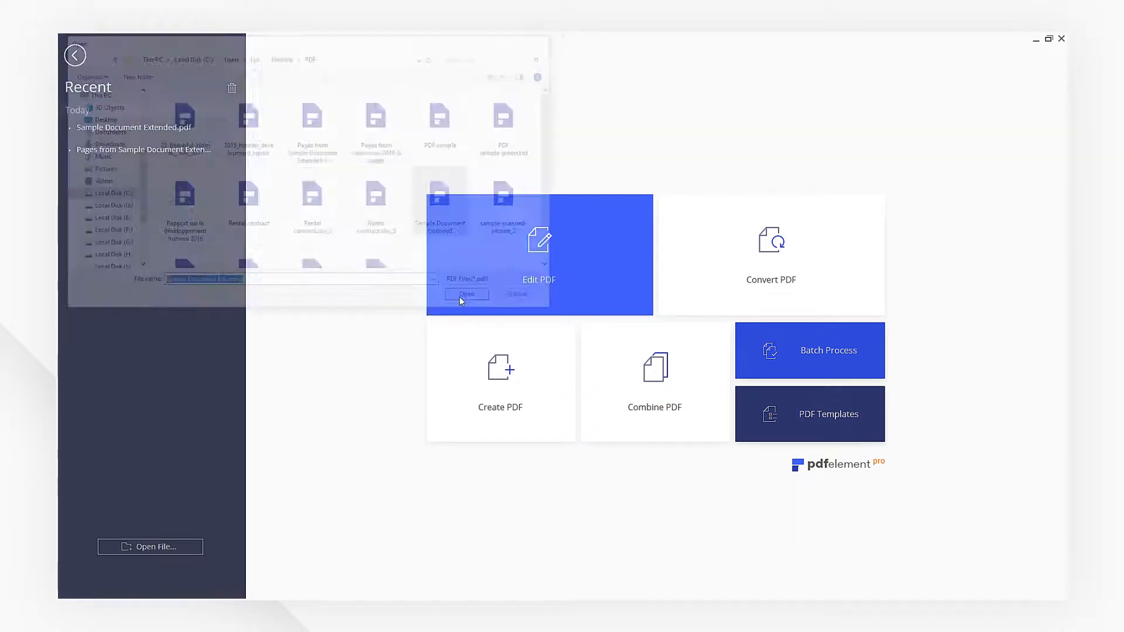
Open Sample Document Extended.pdf from the start screen
click(468, 295)
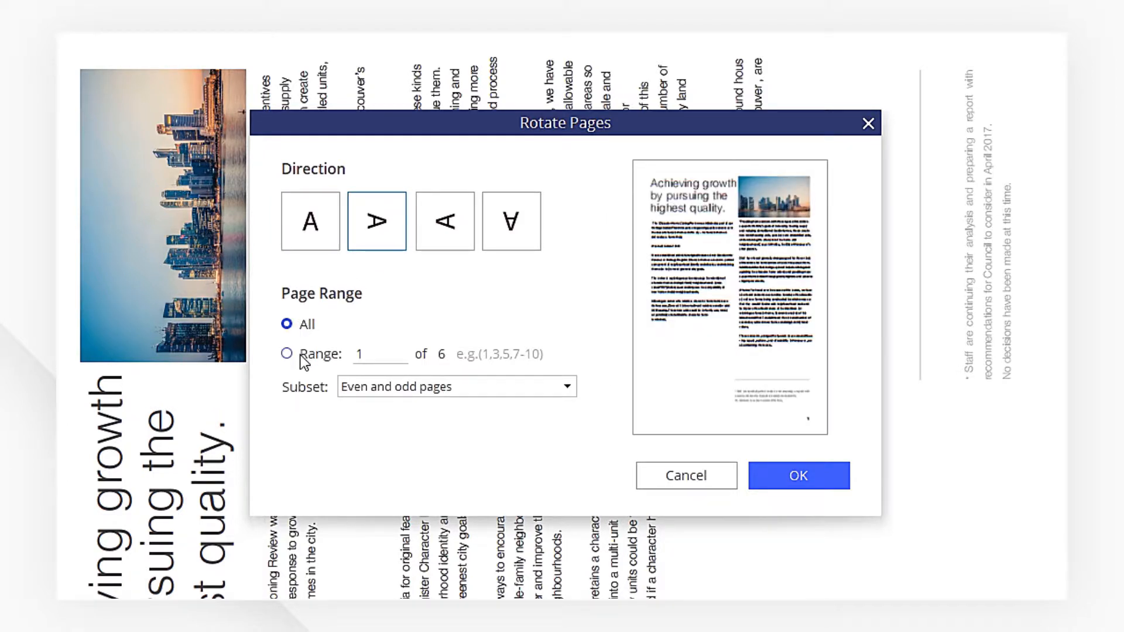
Rotate only the page range 1,2 so those pages stand upright
click(286, 353)
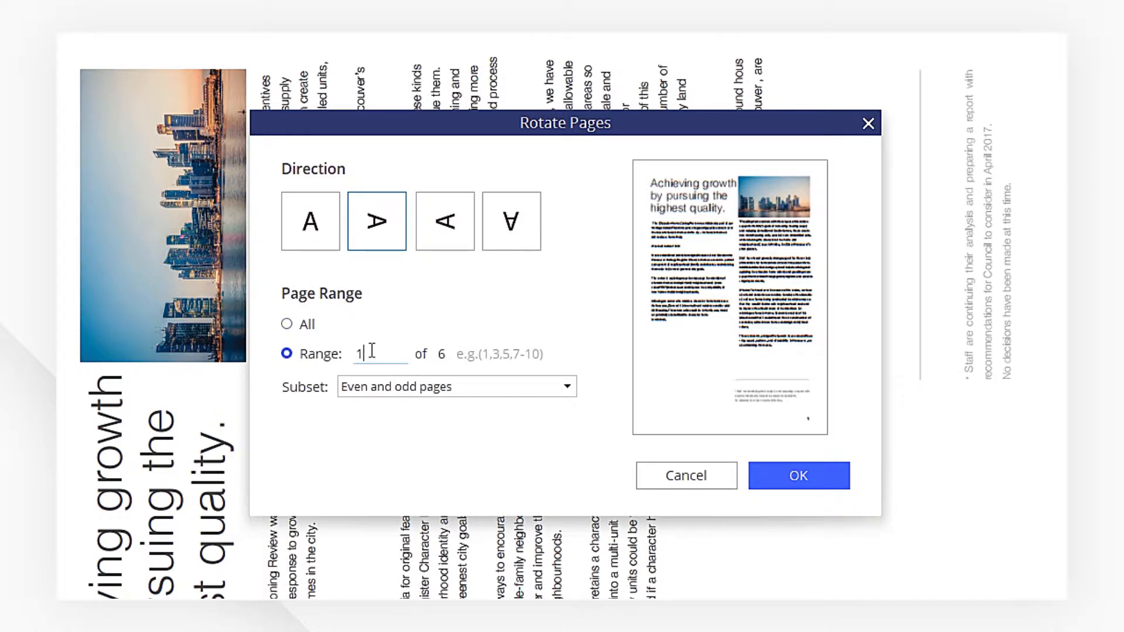
text(,2)
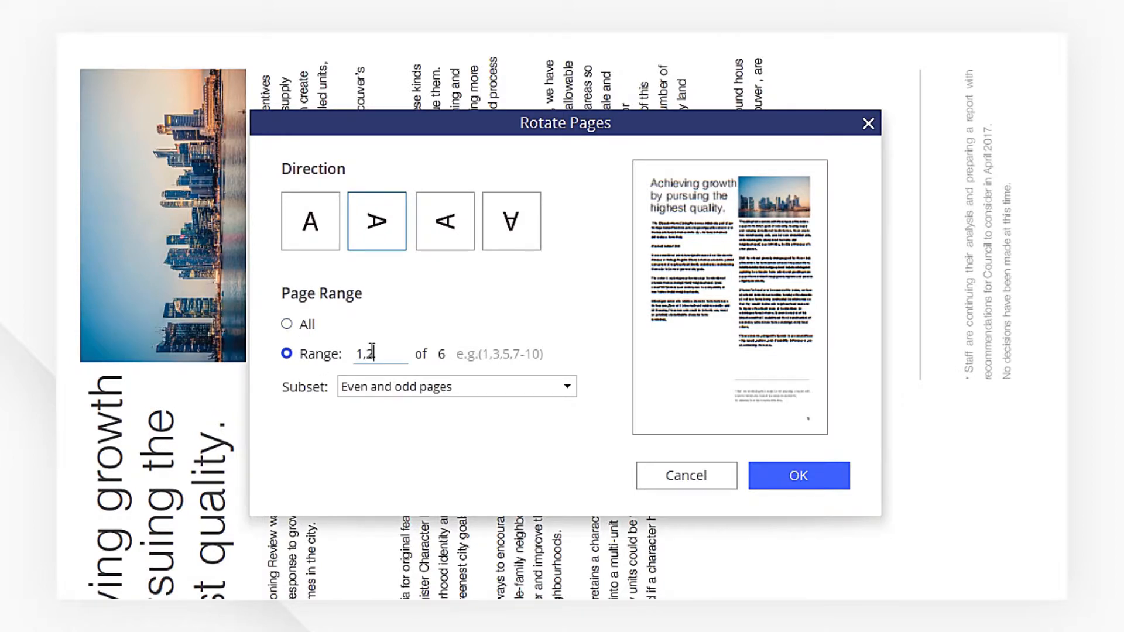
click(797, 476)
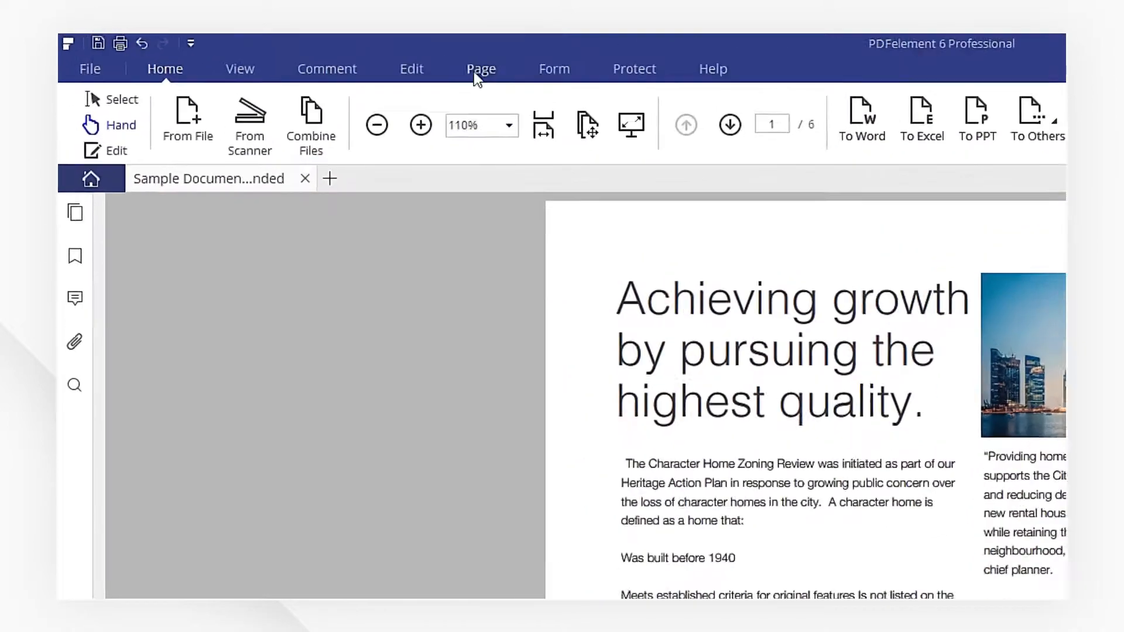
In Page thumbnails, rotate pages 5-6 clockwise twice, then select page 4
click(481, 69)
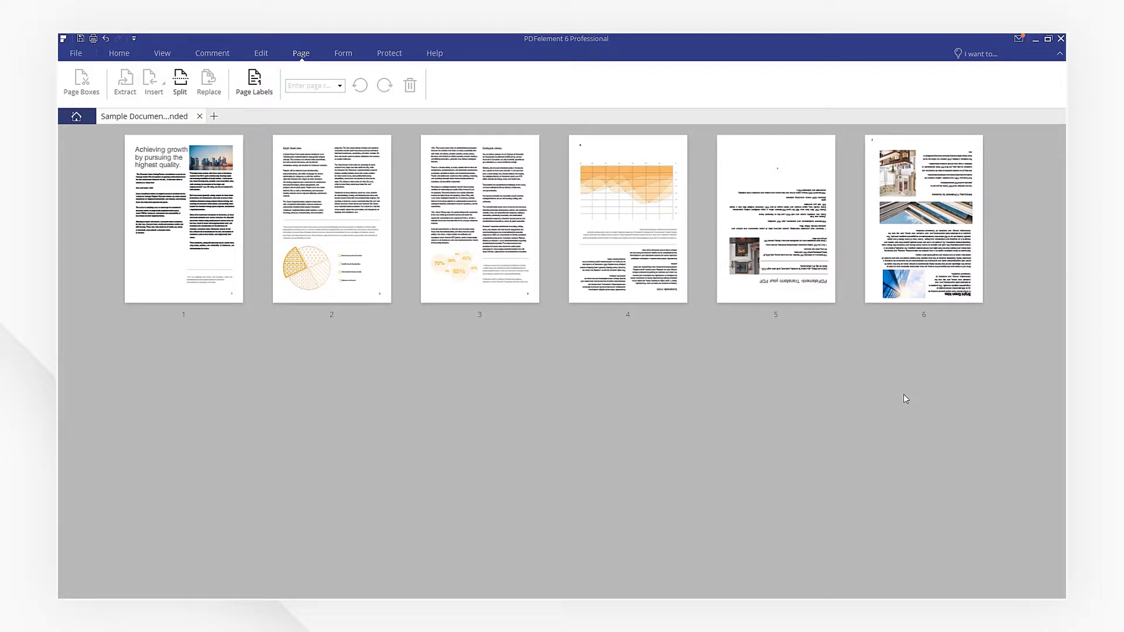
mouse_move(917, 386)
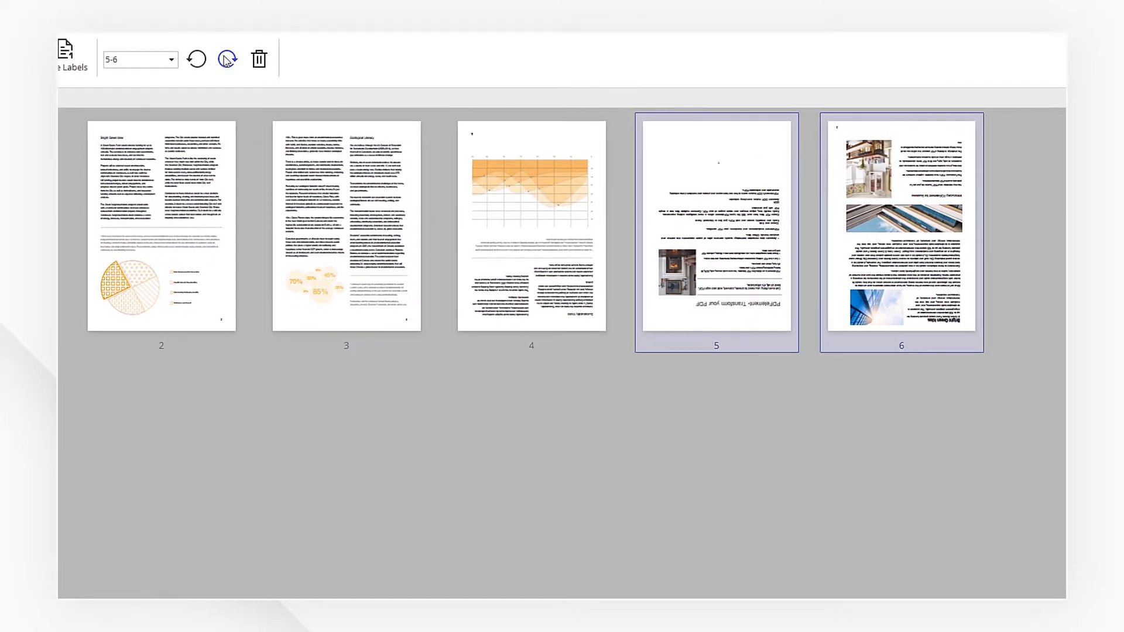
click(226, 59)
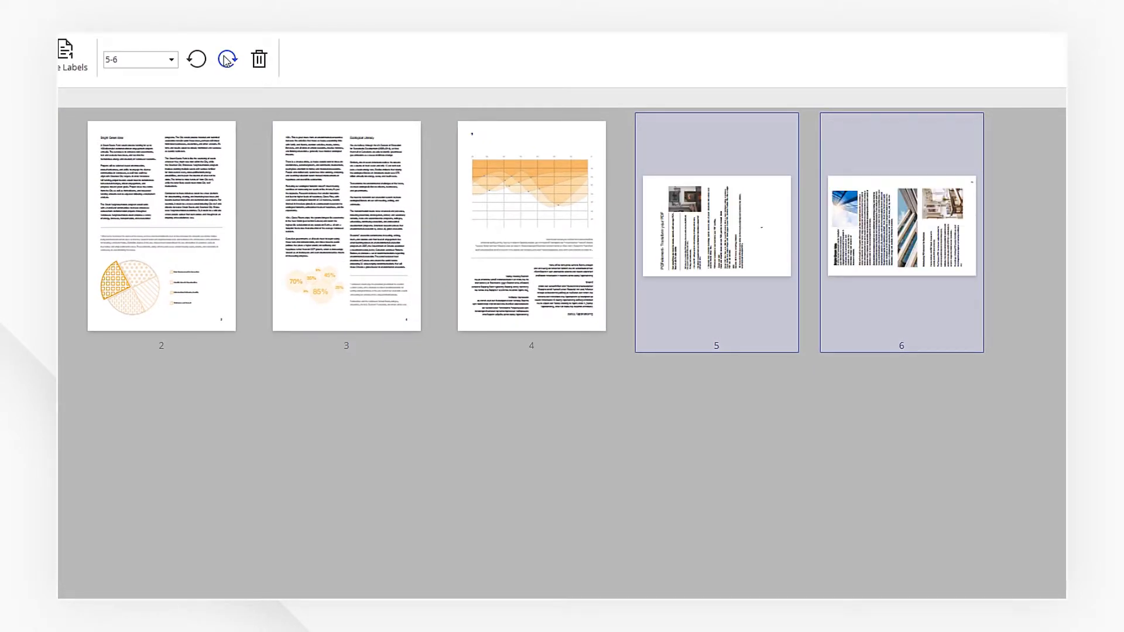
click(226, 59)
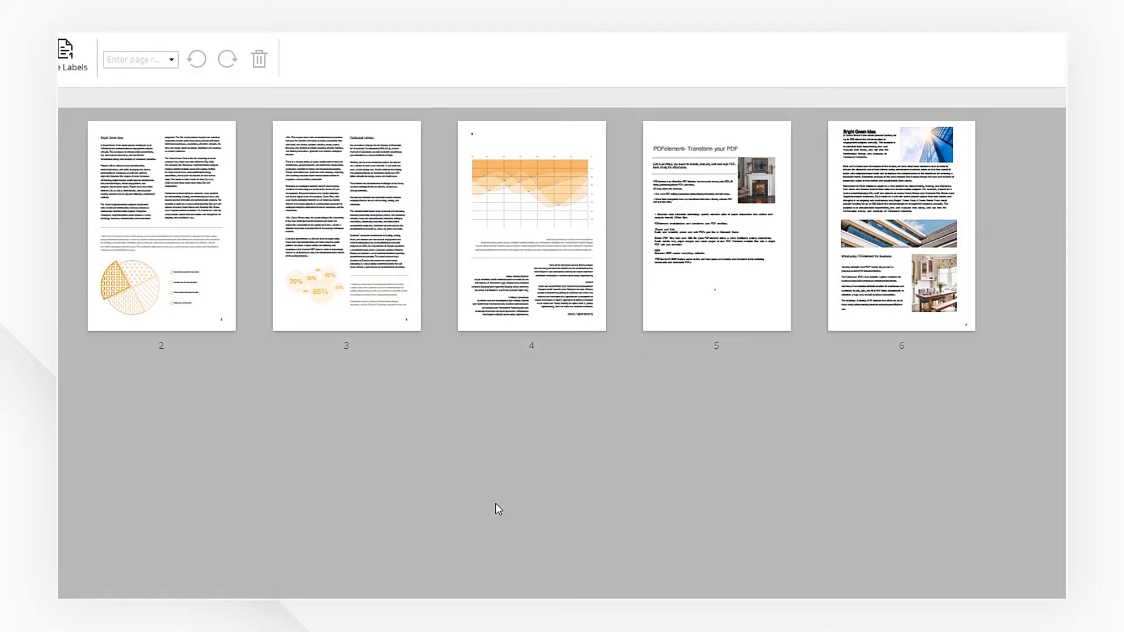
click(532, 225)
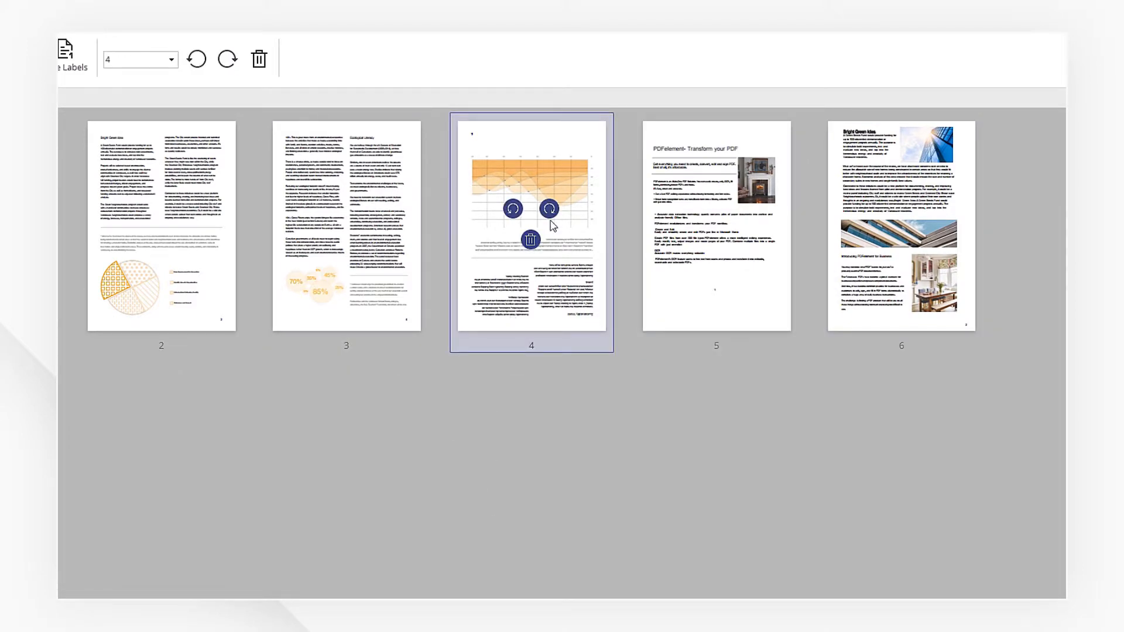